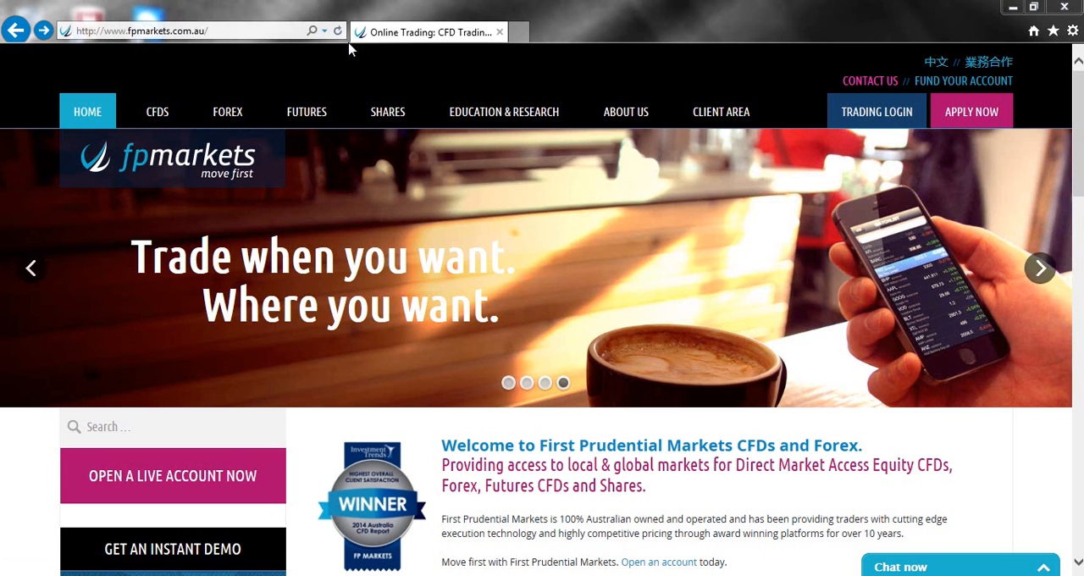
{"action": "mouse_move", "coordinate": [356, 156]}
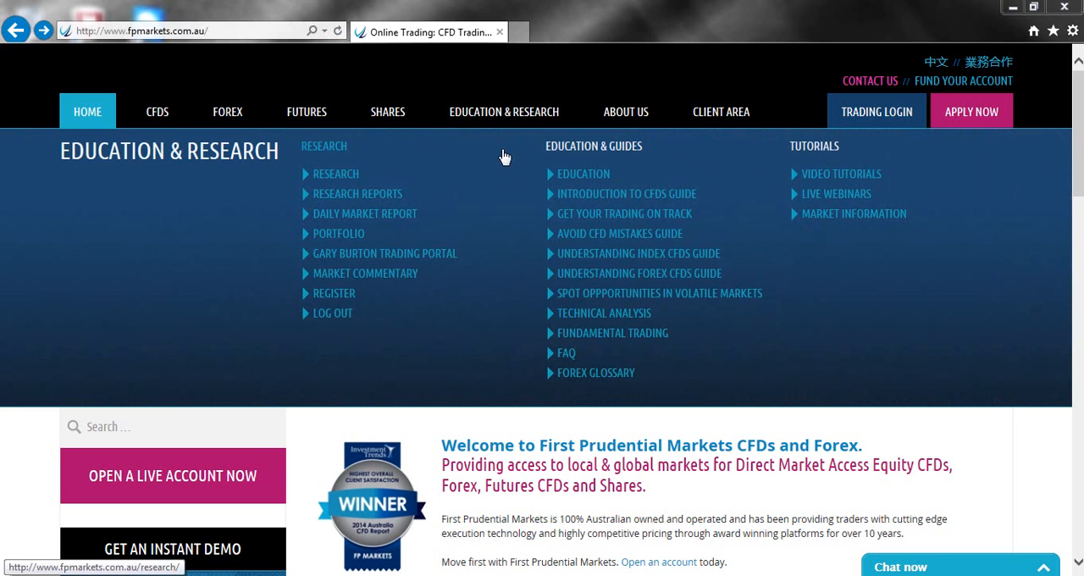
{"action": "mouse_move", "coordinate": [496, 170]}
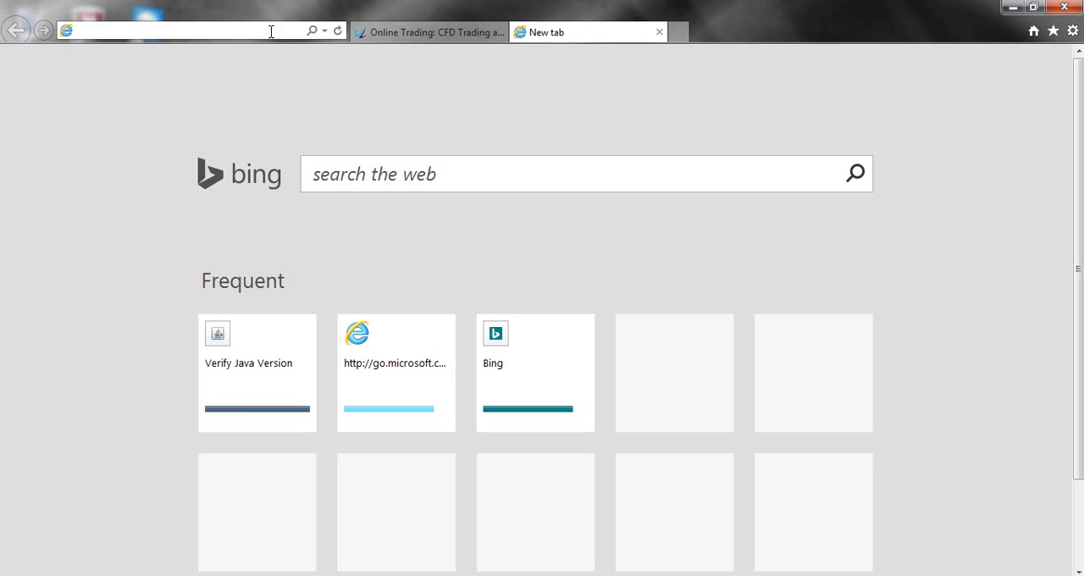
{"action": "type", "text": "www.java"}
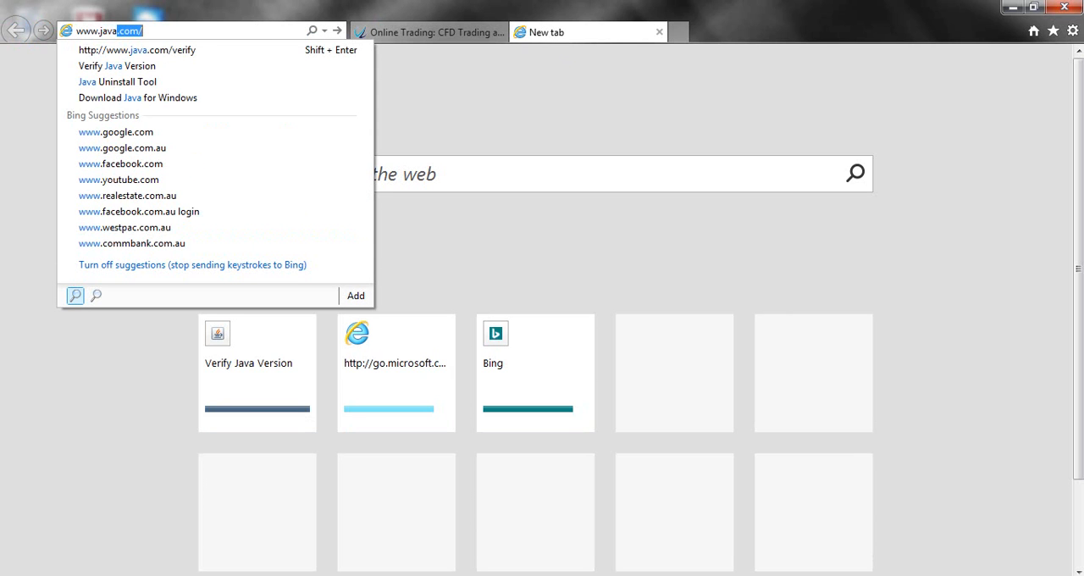
{"action": "type", "text": "verify"}
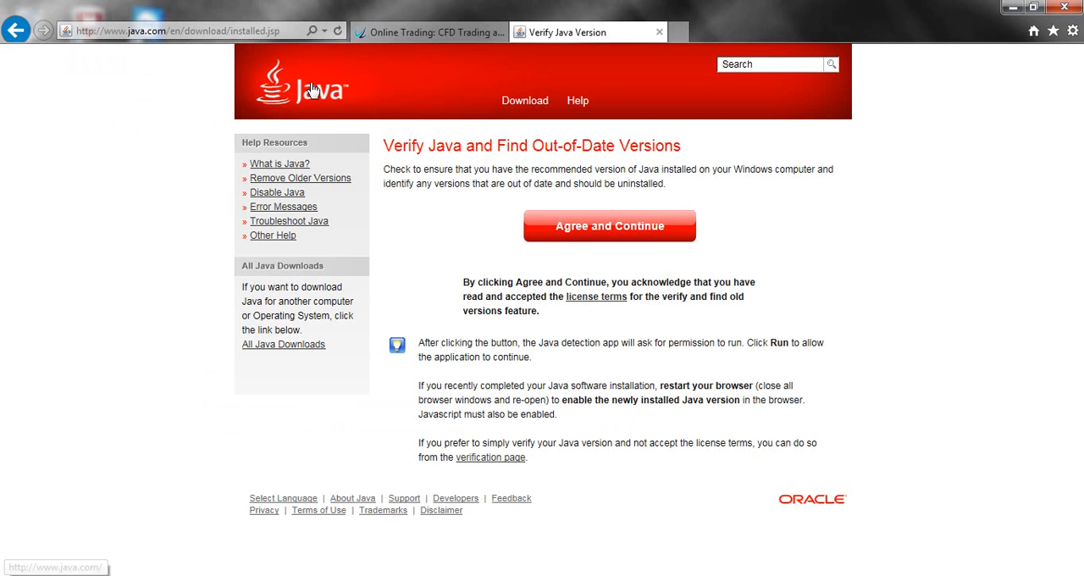
{"action": "left_click", "coordinate": [609, 226]}
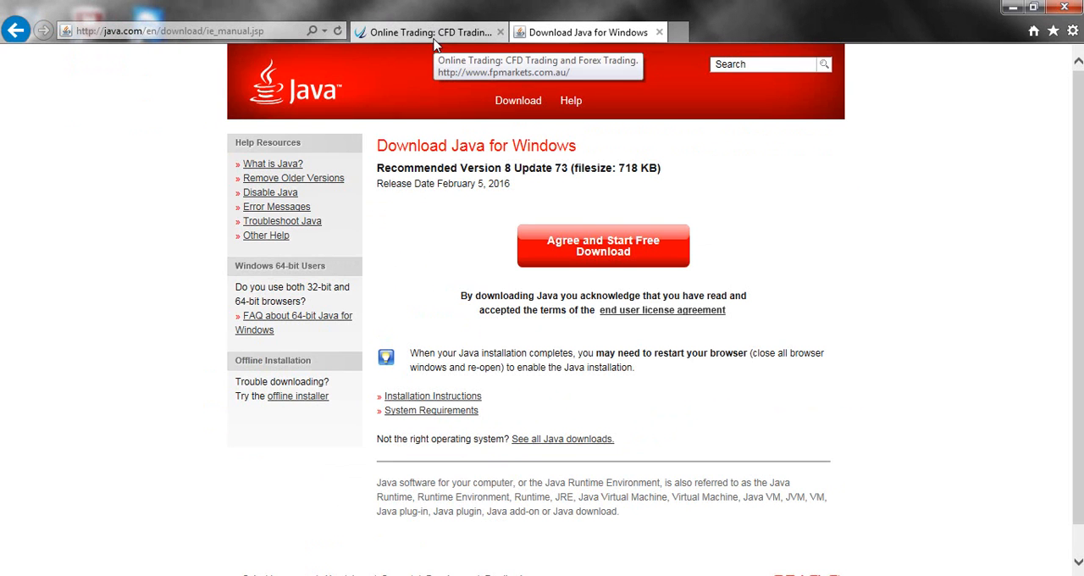
{"action": "left_click", "coordinate": [428, 32]}
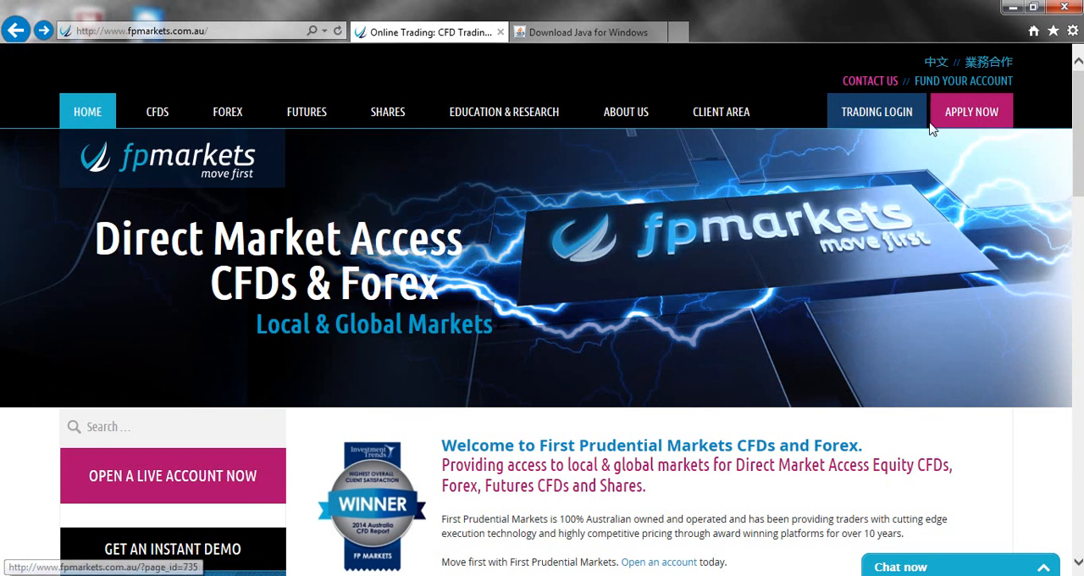
{"action": "mouse_move", "coordinate": [877, 111]}
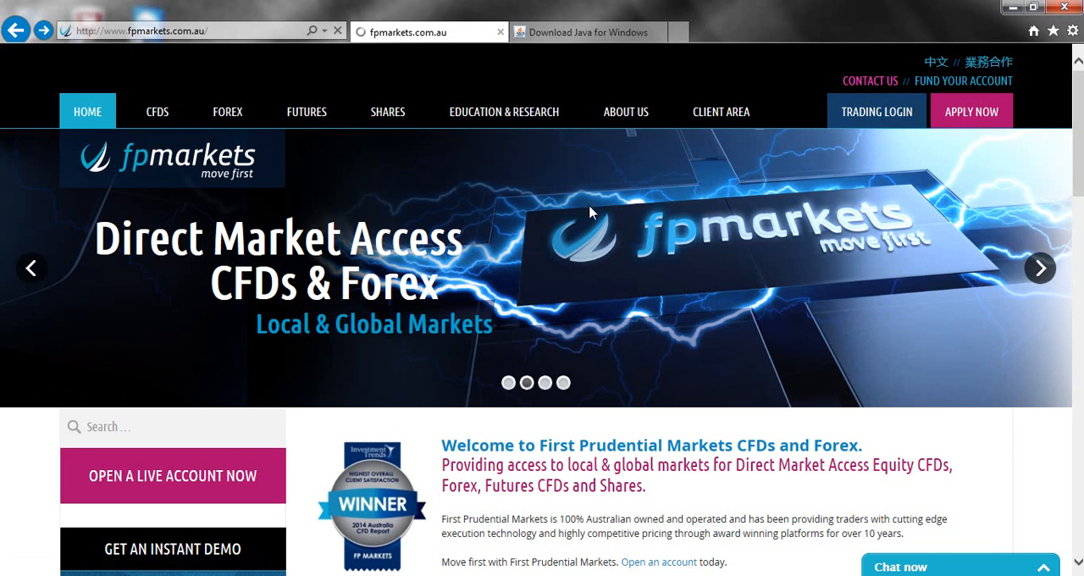
{"action": "mouse_move", "coordinate": [659, 252]}
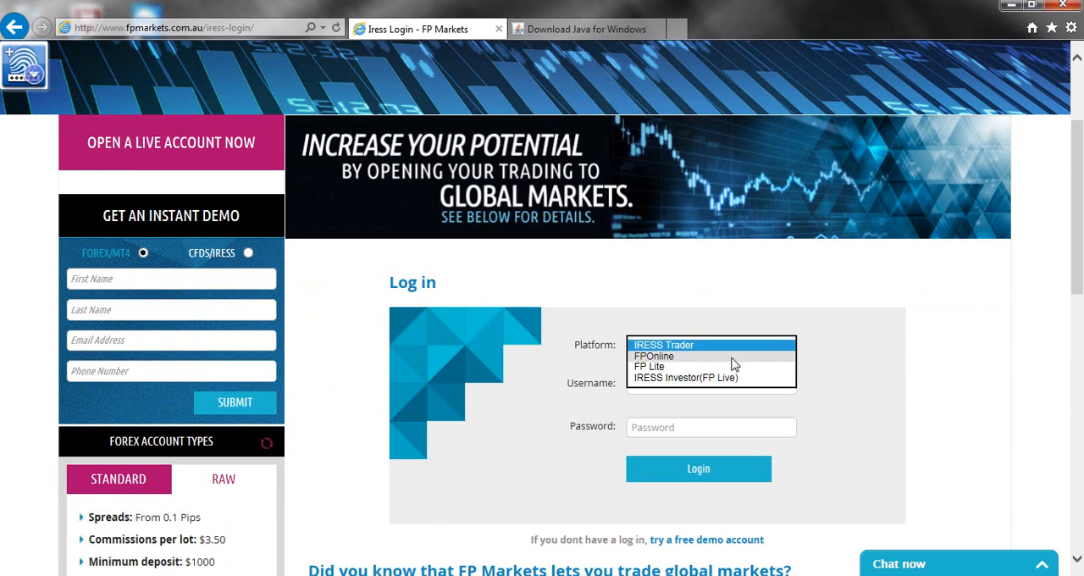
{"action": "mouse_move", "coordinate": [691, 347]}
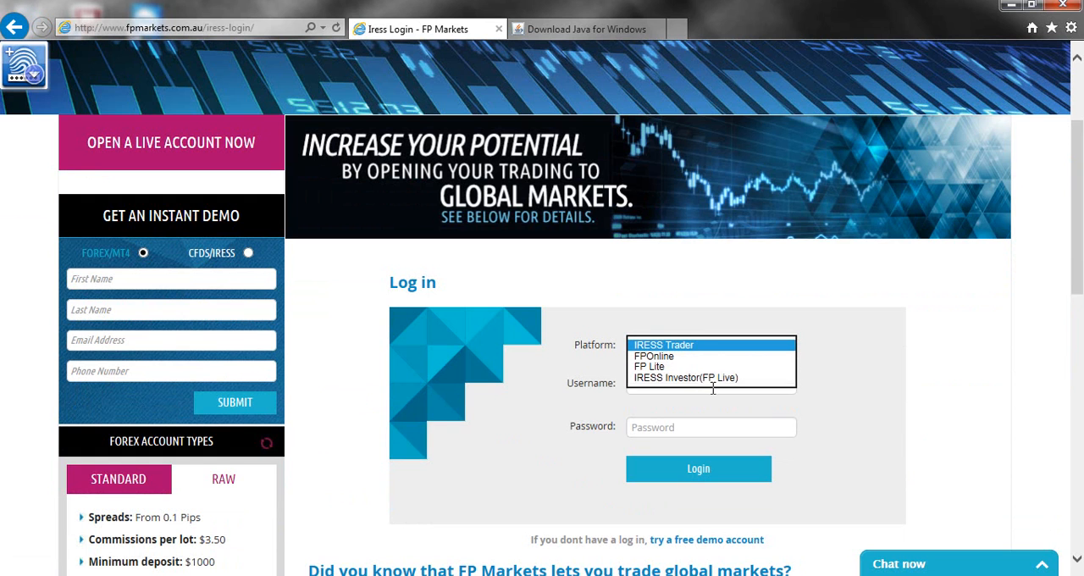
{"action": "left_click", "coordinate": [664, 344]}
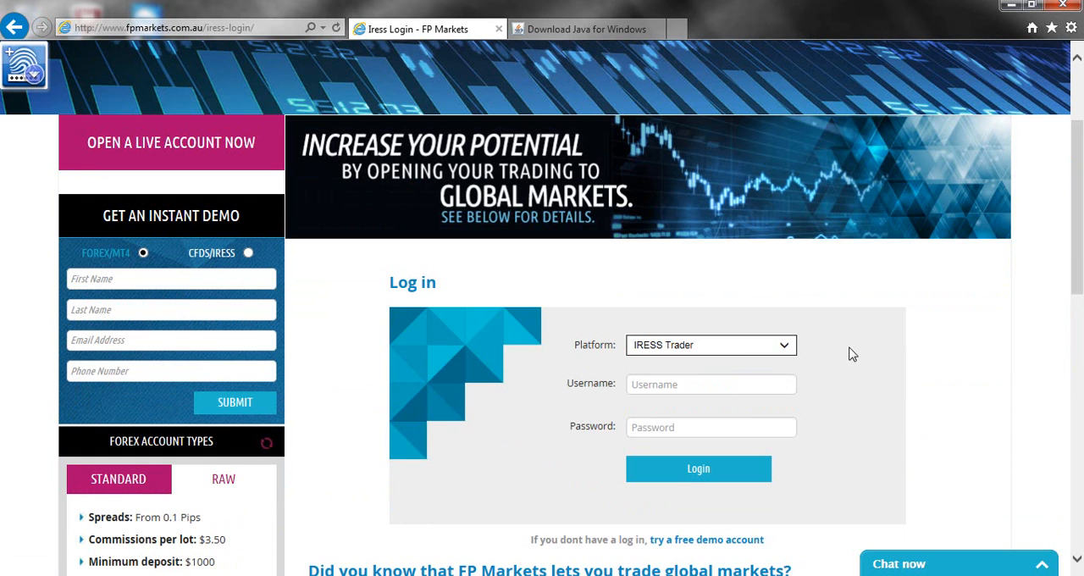
{"action": "left_click", "coordinate": [711, 384]}
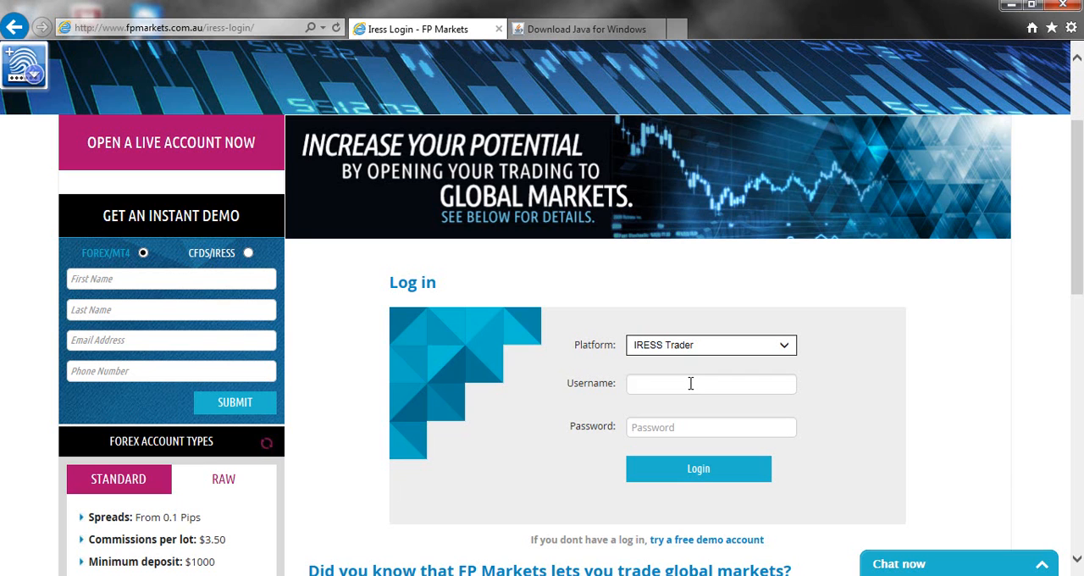
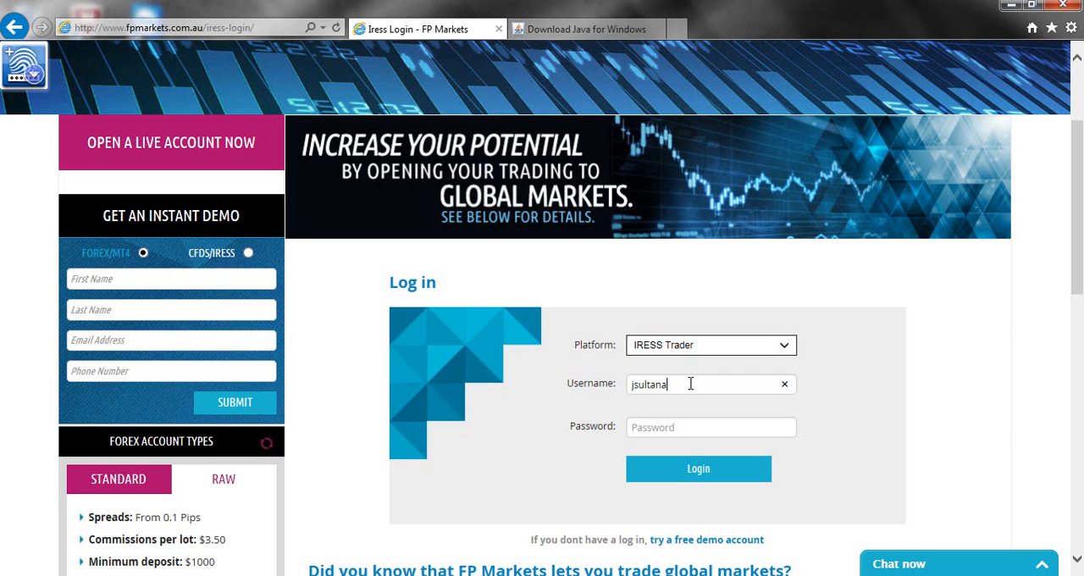
{"action": "left_click", "coordinate": [712, 427]}
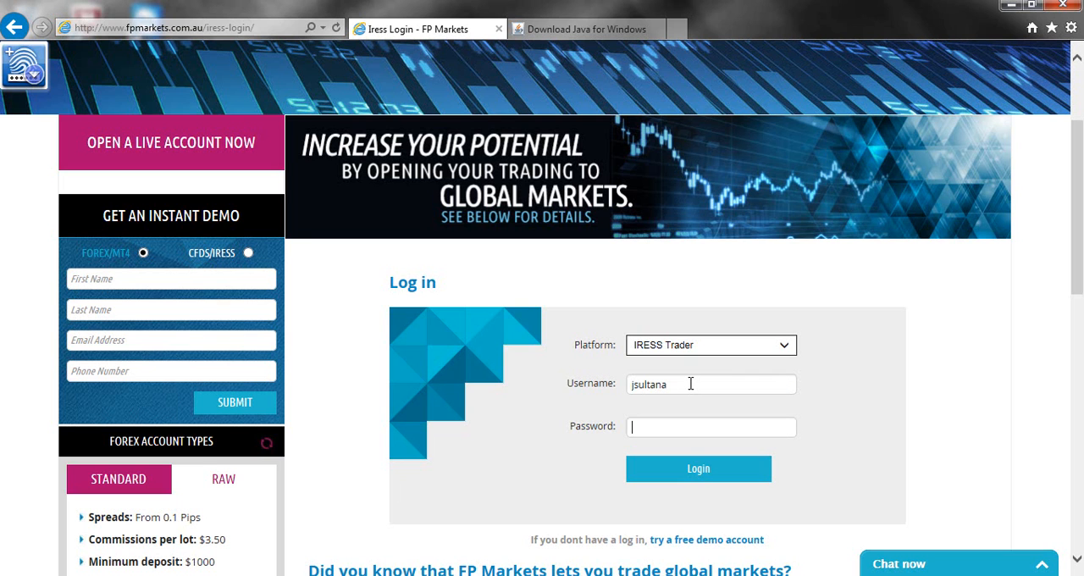
{"action": "type", "text": "••••"}
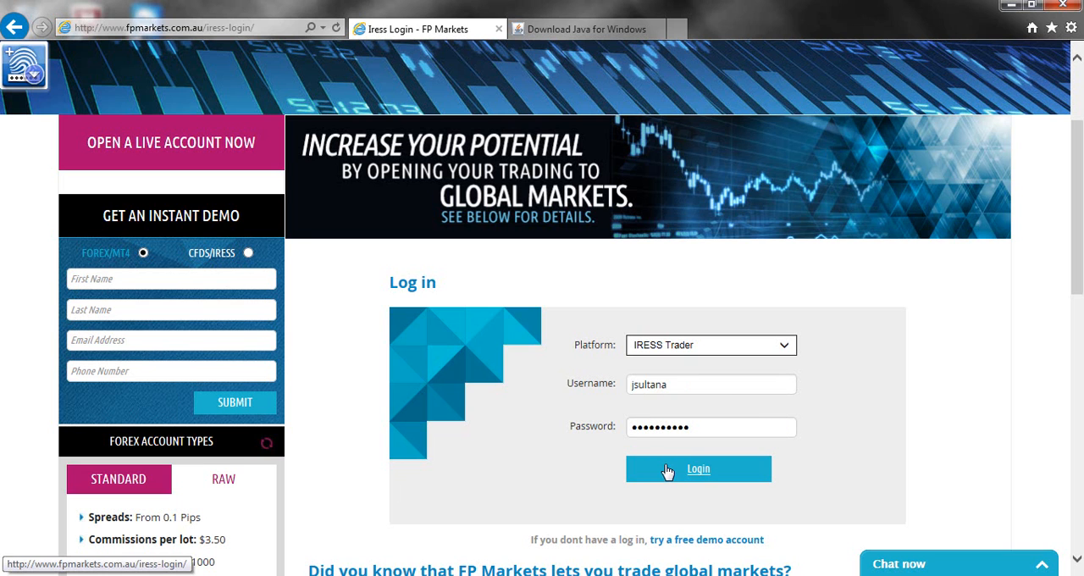
{"action": "left_click", "coordinate": [698, 468]}
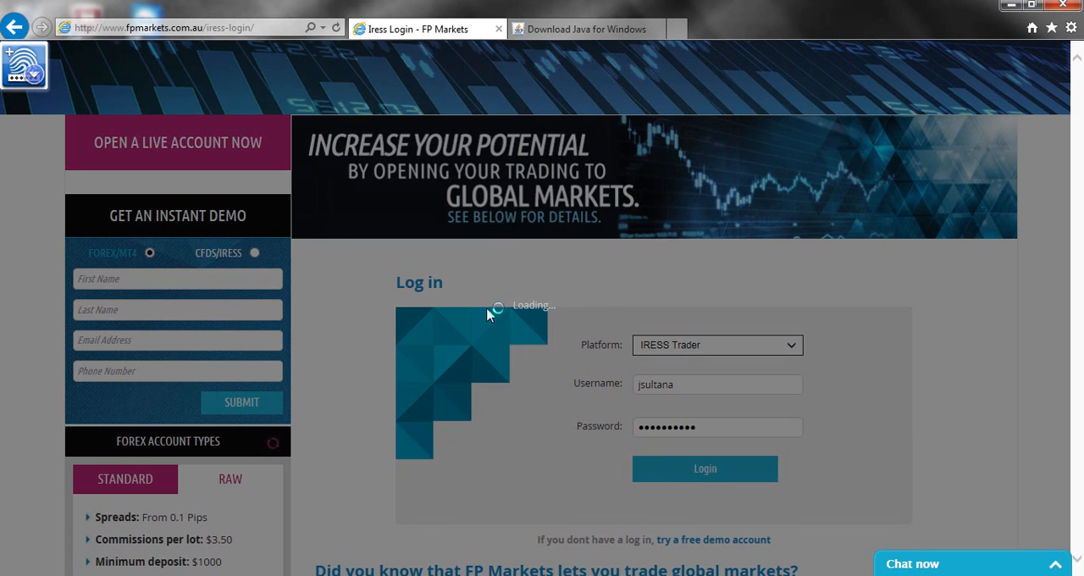
Step: Choose 'Save & Continue to IRESS' in the FP Markets Message Centre
{"action": "left_click", "coordinate": [704, 469]}
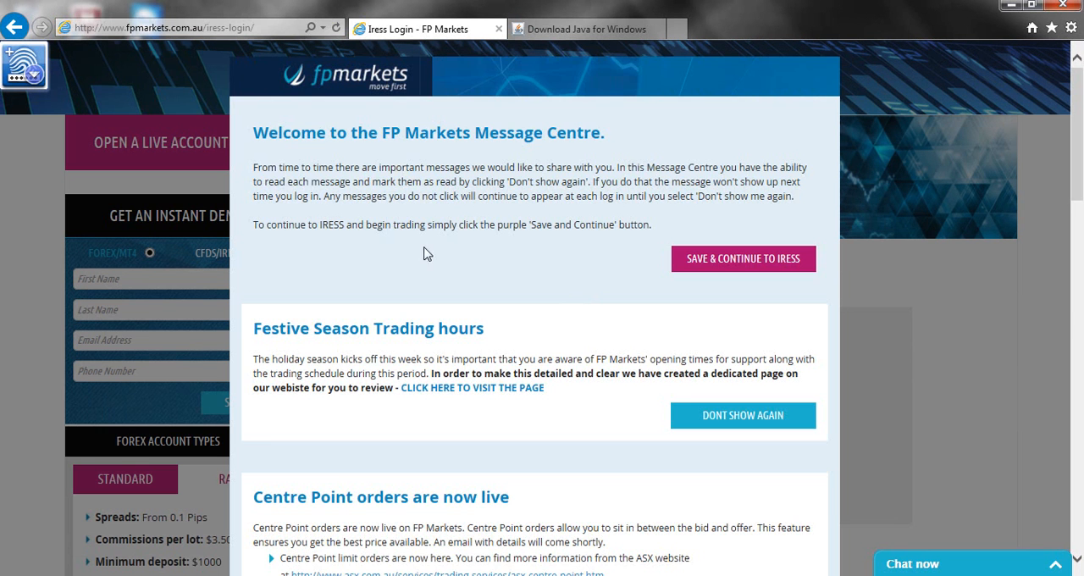
{"action": "mouse_move", "coordinate": [473, 269]}
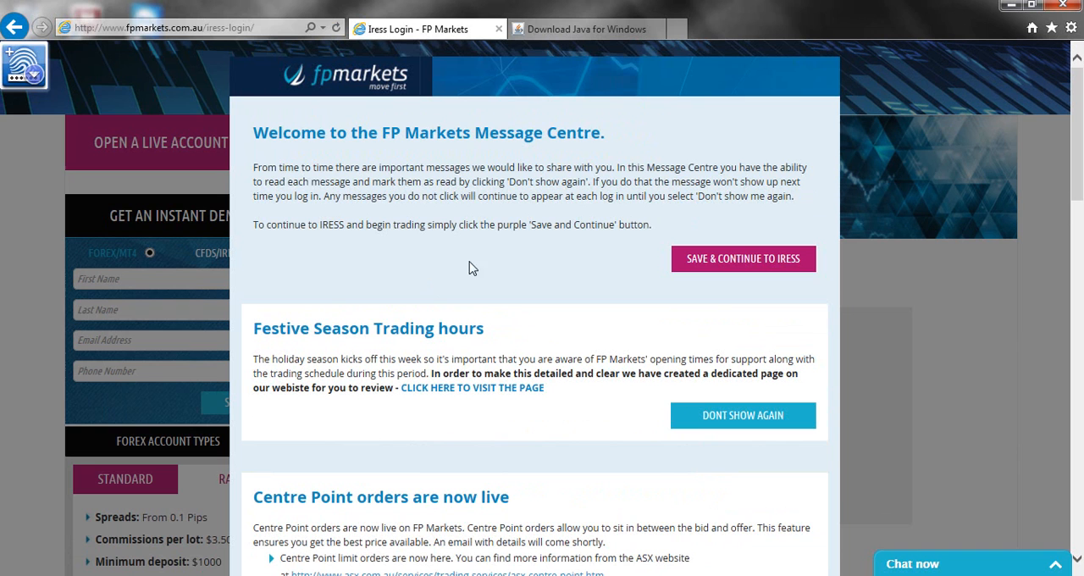
{"action": "mouse_move", "coordinate": [664, 258]}
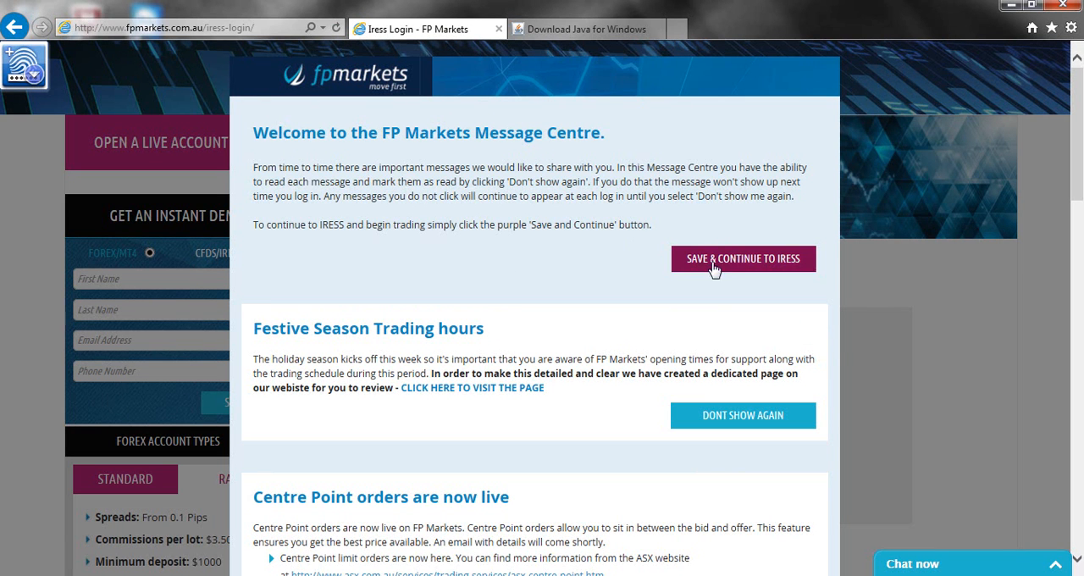
{"action": "left_click", "coordinate": [743, 258]}
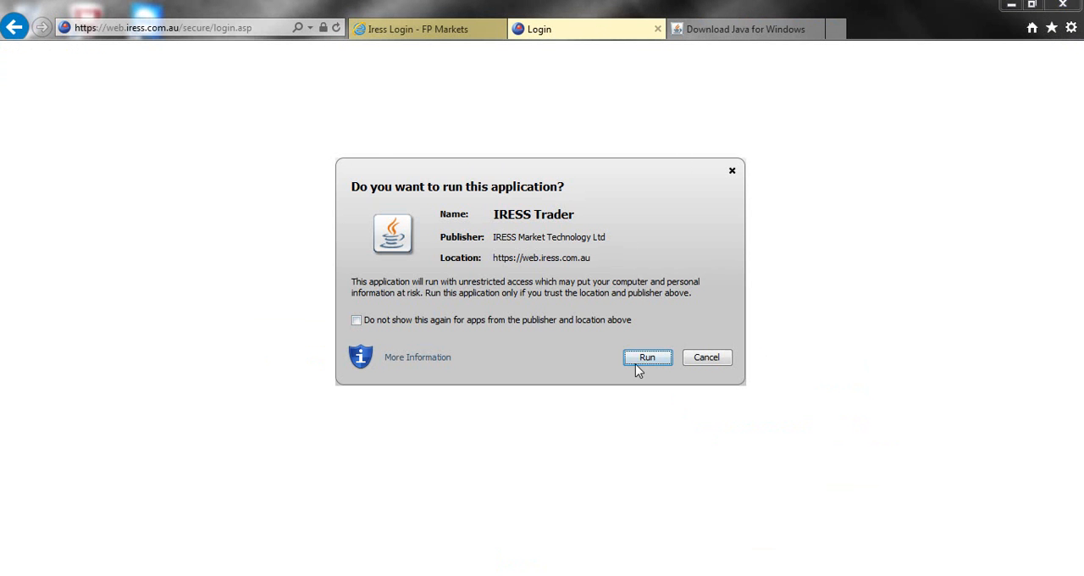
Step: Allow the IRESS Trader Java application to run from the security dialog
{"action": "left_click", "coordinate": [647, 357]}
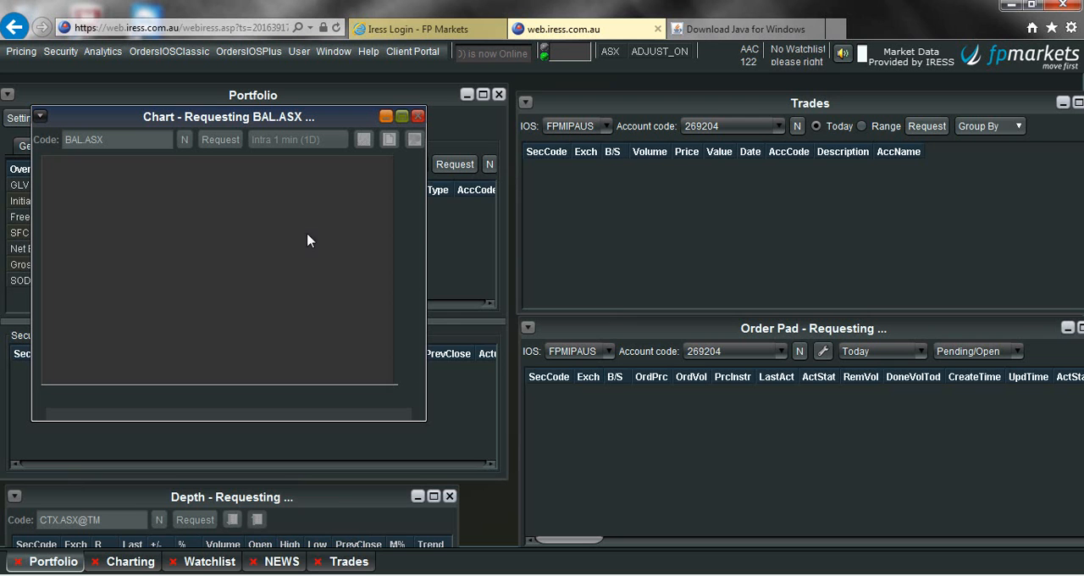
{"action": "mouse_move", "coordinate": [472, 88]}
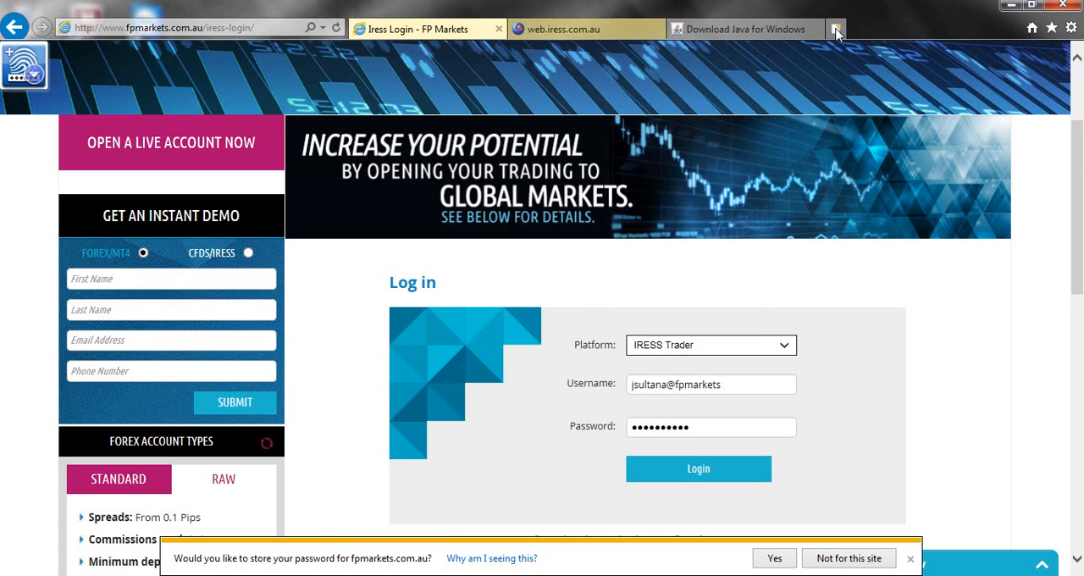
{"action": "left_click", "coordinate": [836, 28]}
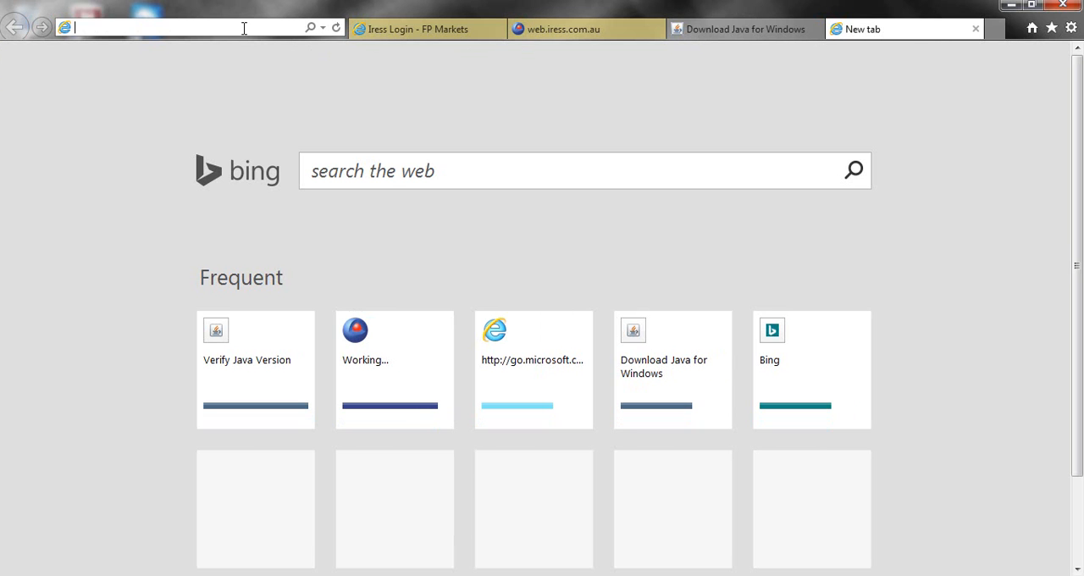
{"action": "type", "text": "www.i"}
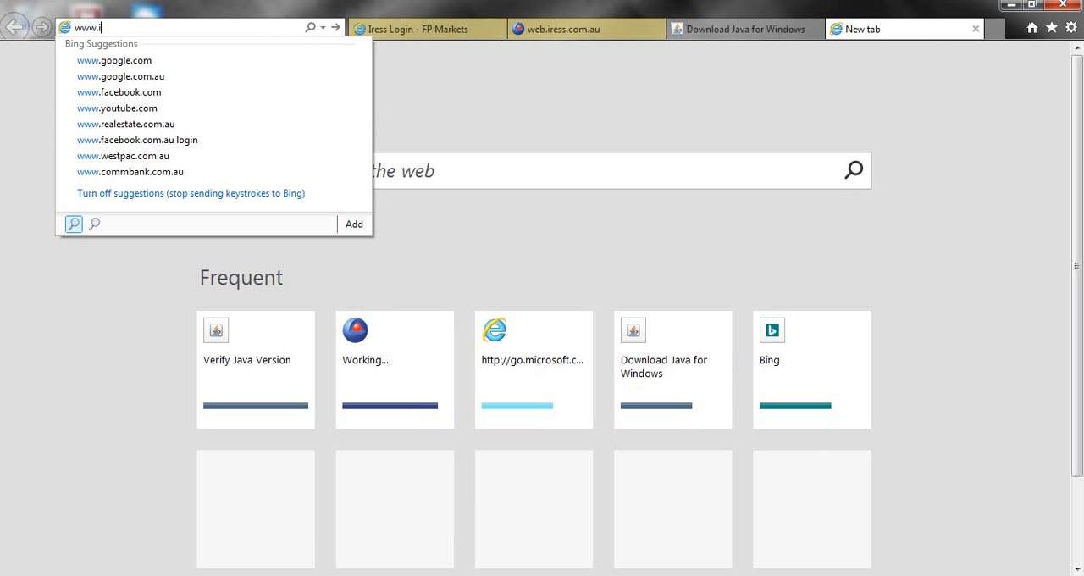
{"action": "type", "text": "ress.com.au/forms/login.html"}
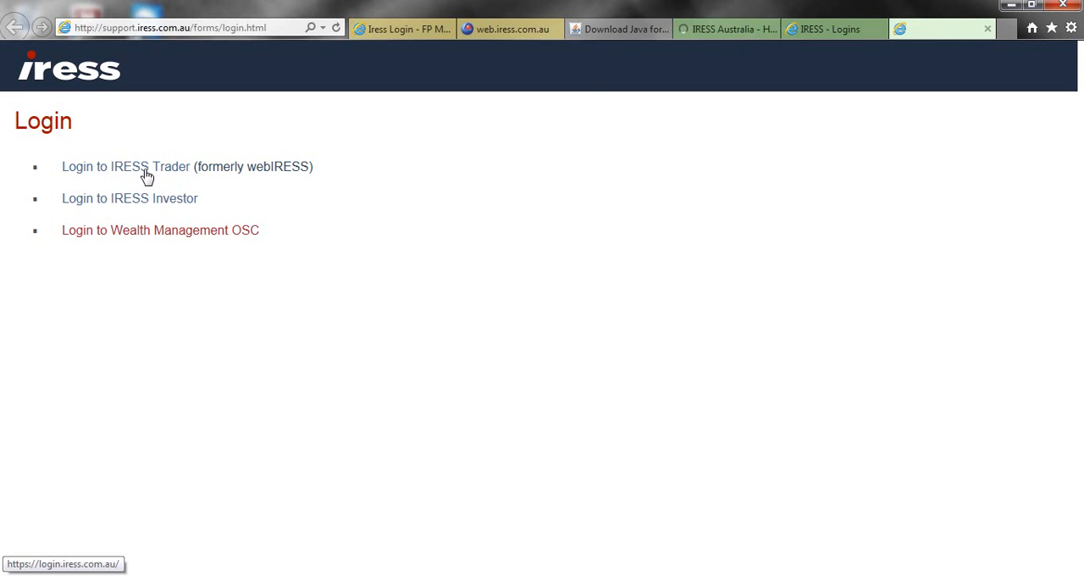
{"action": "left_click", "coordinate": [124, 166]}
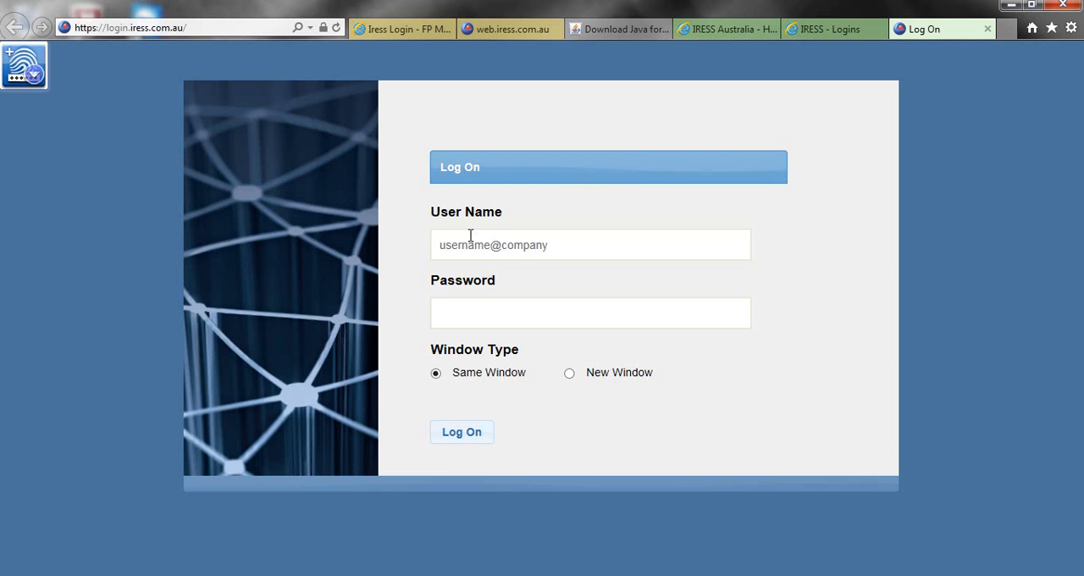
{"action": "left_click", "coordinate": [590, 245]}
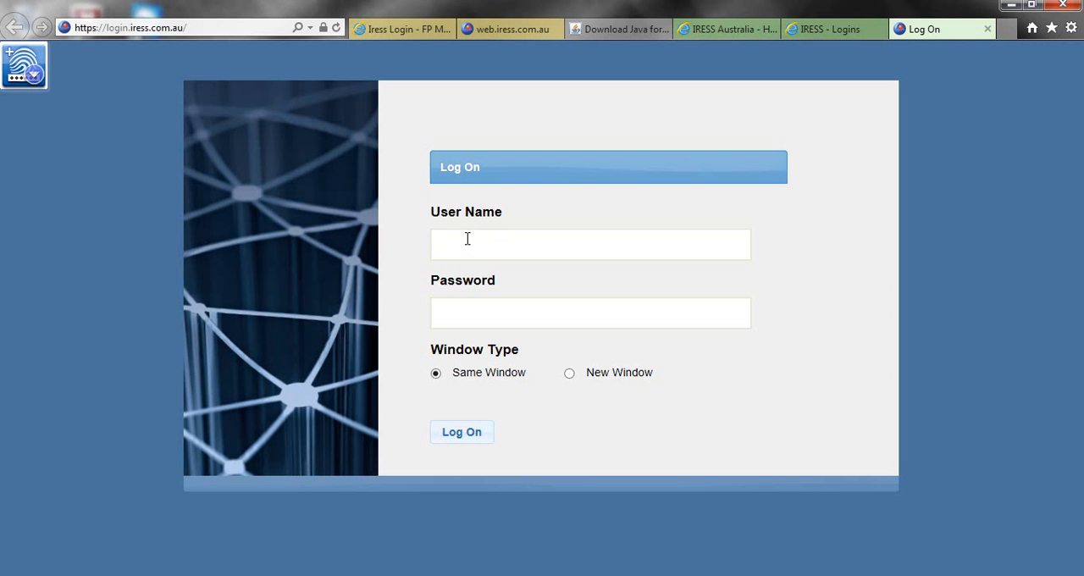
{"action": "left_click", "coordinate": [591, 244]}
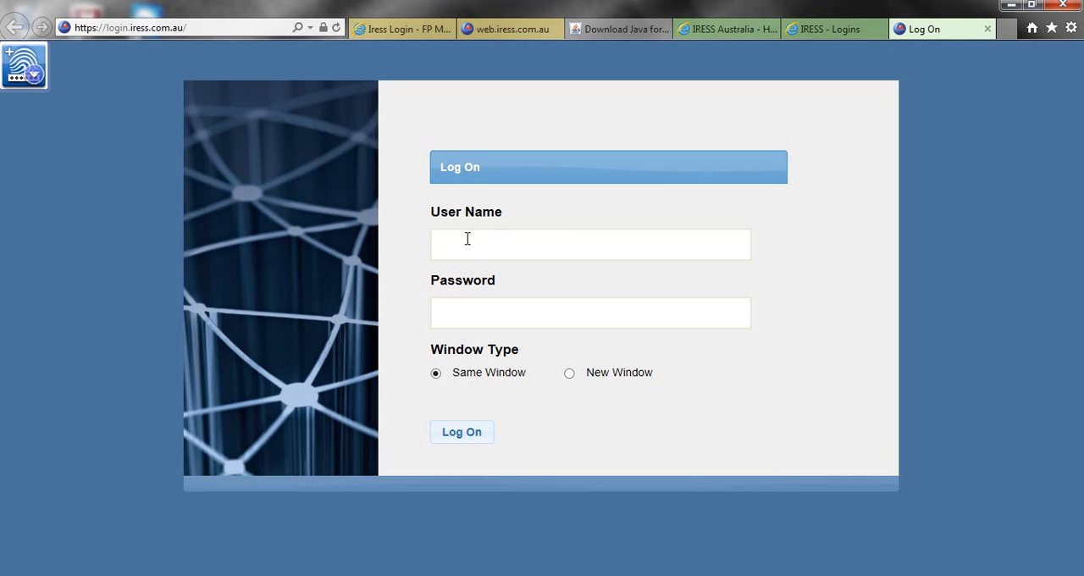
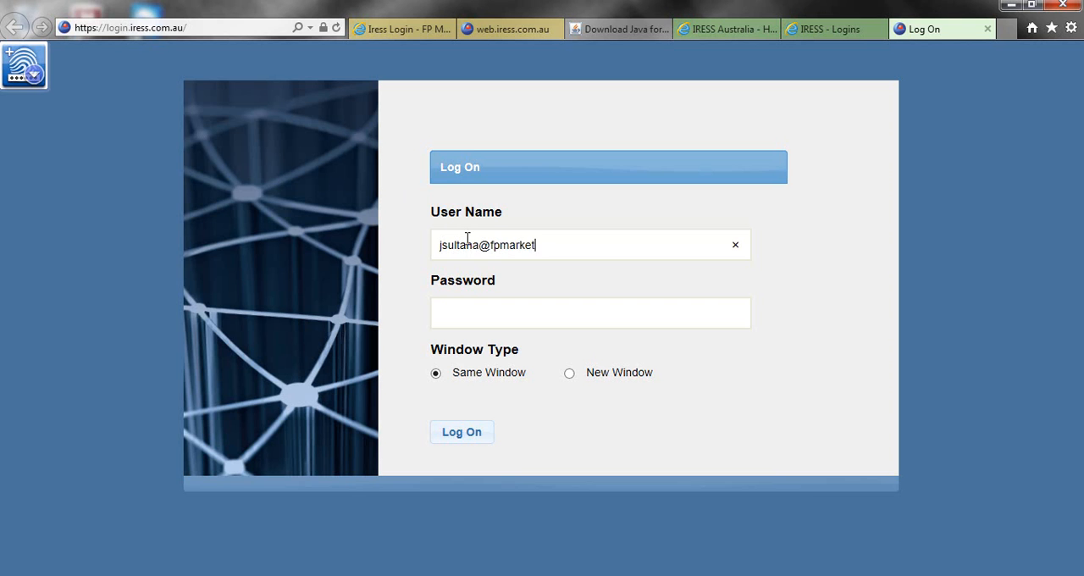
{"action": "left_click", "coordinate": [591, 313]}
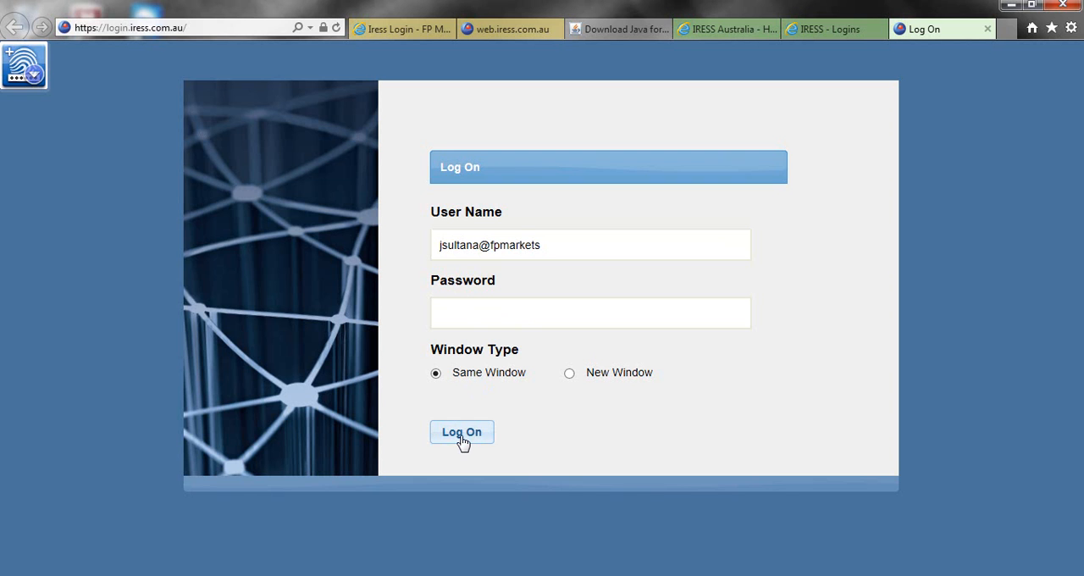
{"action": "left_click", "coordinate": [590, 312]}
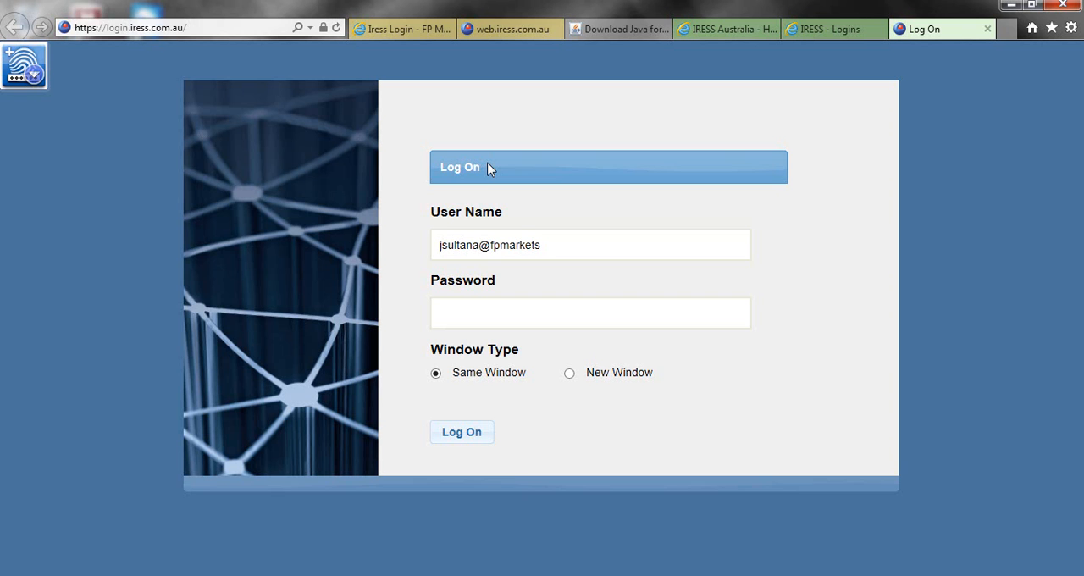
{"action": "left_click", "coordinate": [590, 313]}
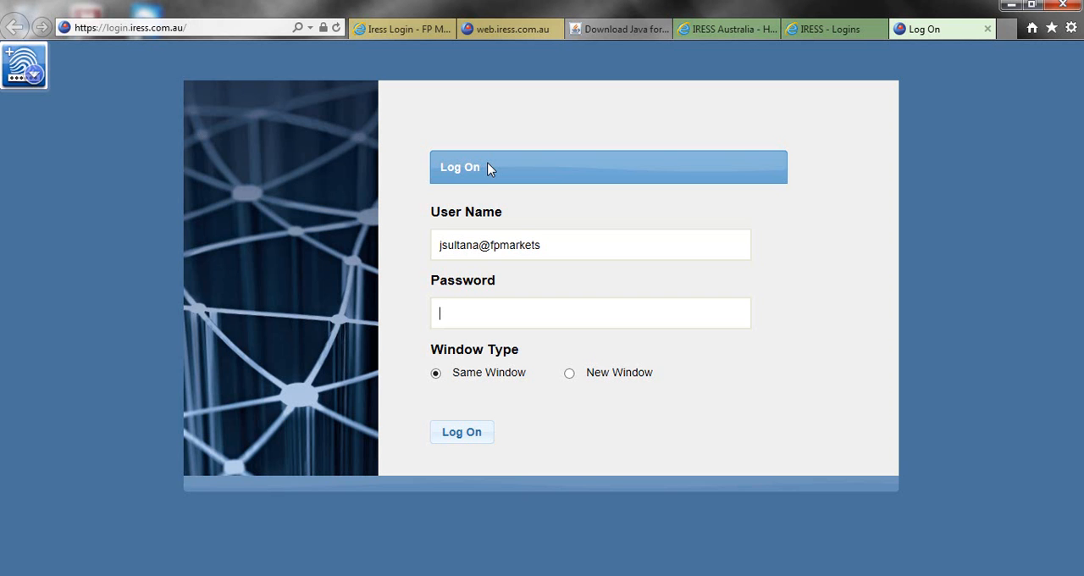